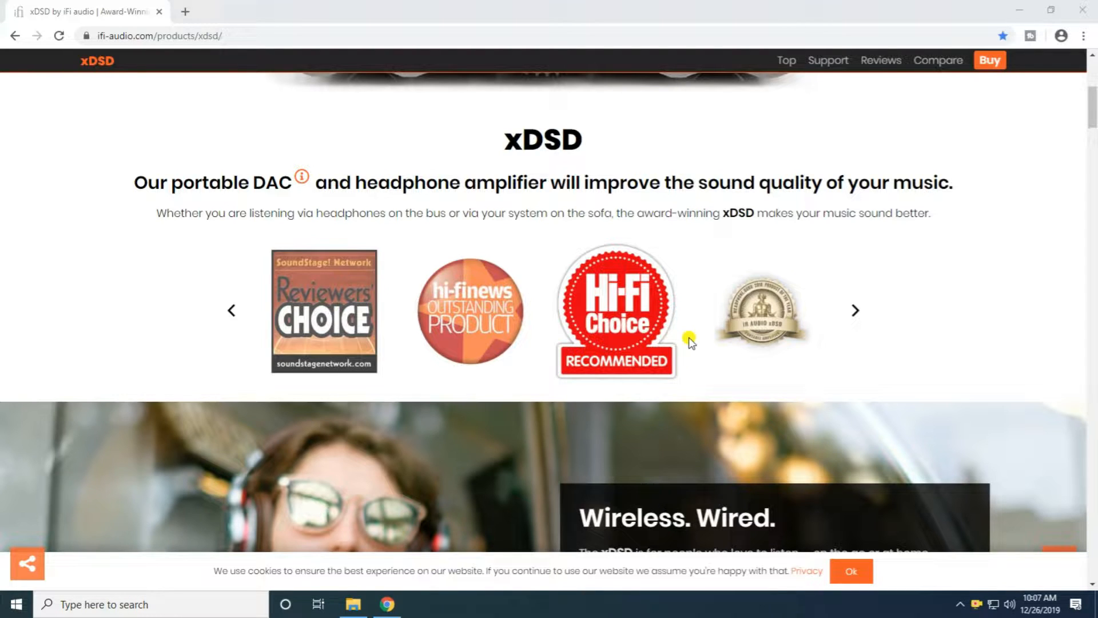
Cycle the xDSD awards carousel forward five times to the highly commended award
{"action": "scroll", "scroll_direction": "down", "scroll_amount": 3}
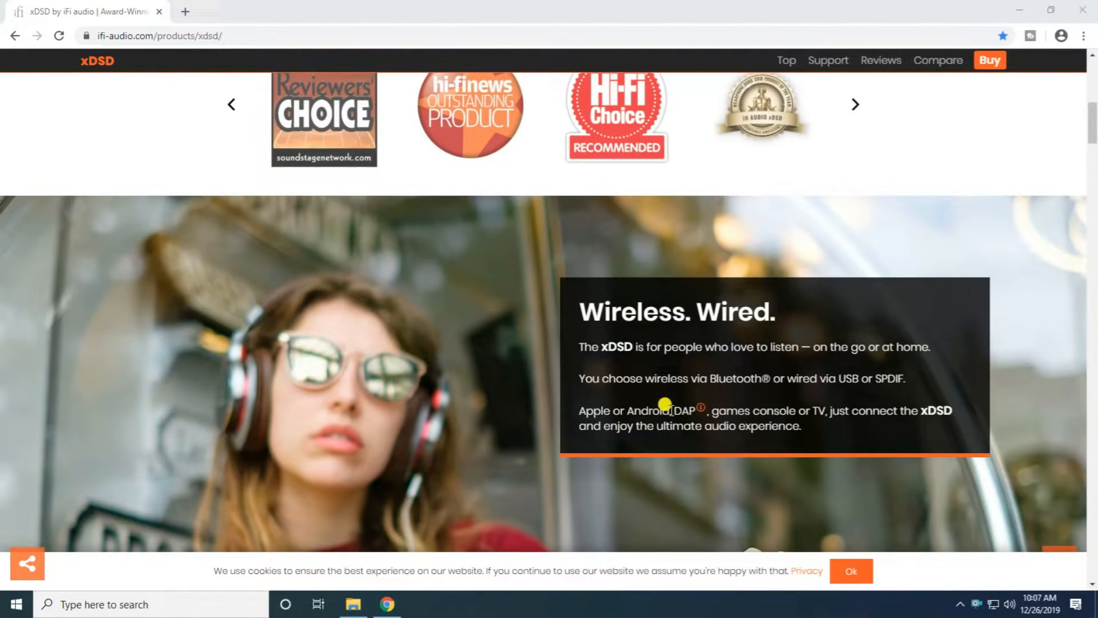
{"action": "mouse_move", "coordinate": [1023, 414]}
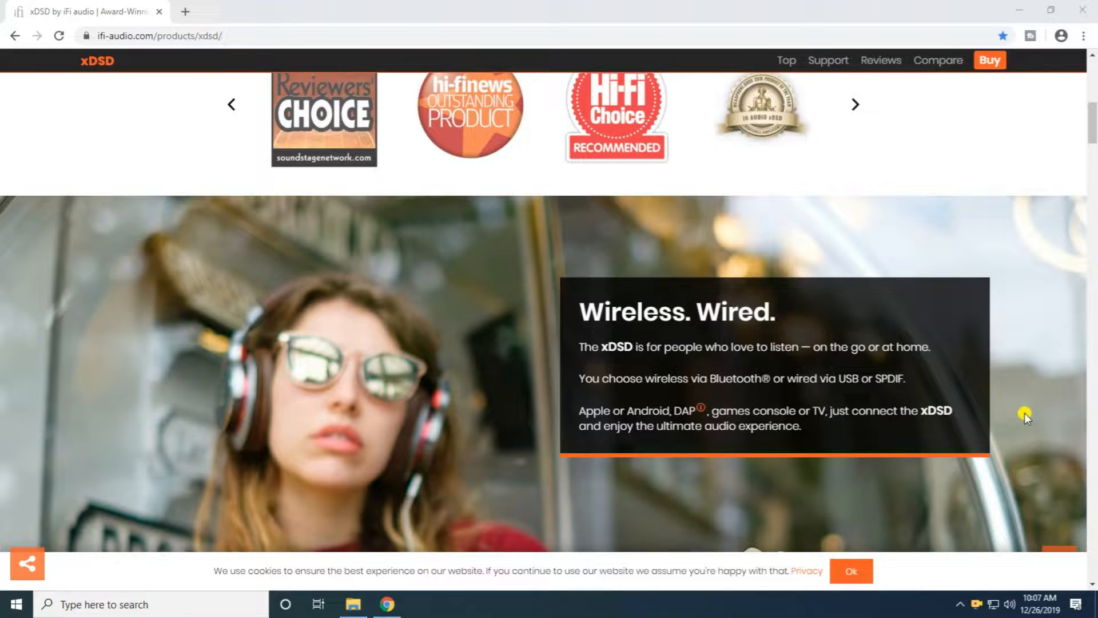
{"action": "left_click", "coordinate": [856, 104]}
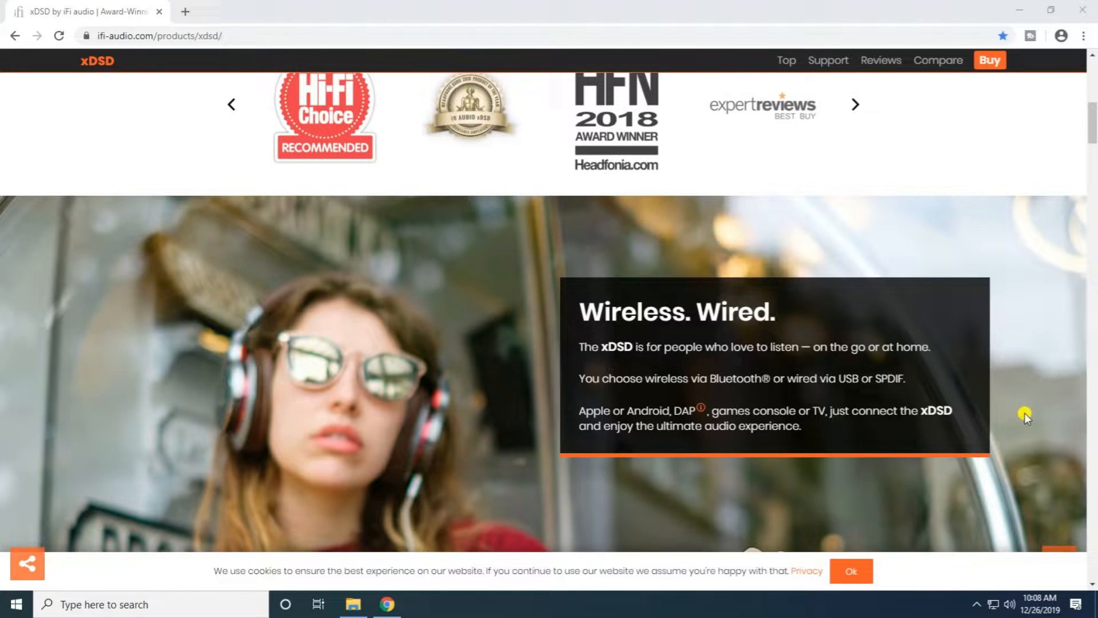
{"action": "left_click", "coordinate": [856, 104]}
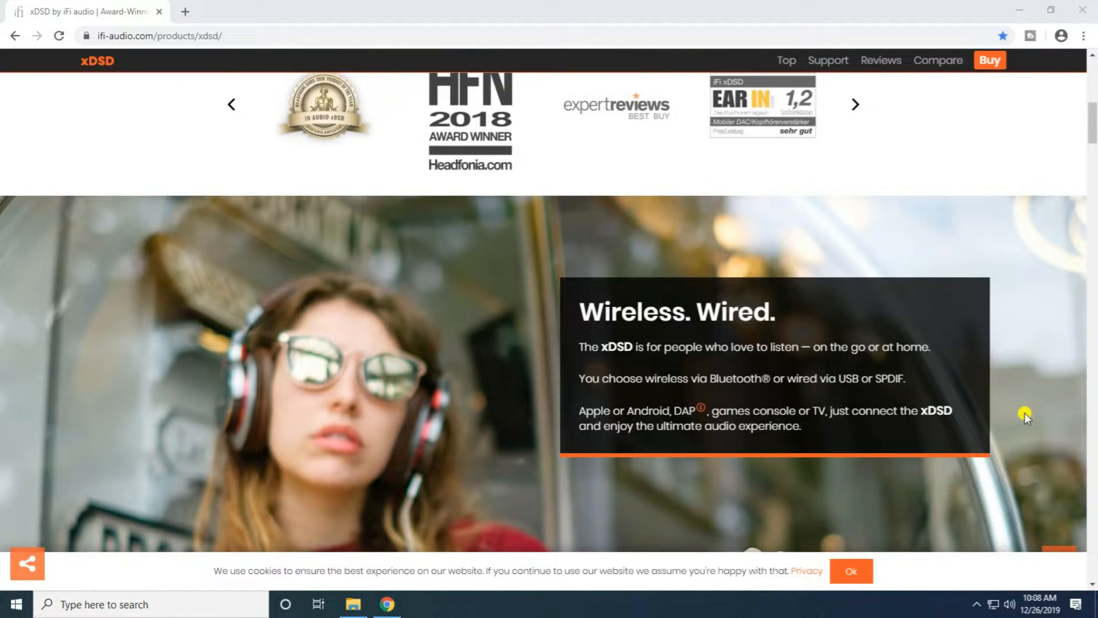
{"action": "left_click", "coordinate": [855, 104]}
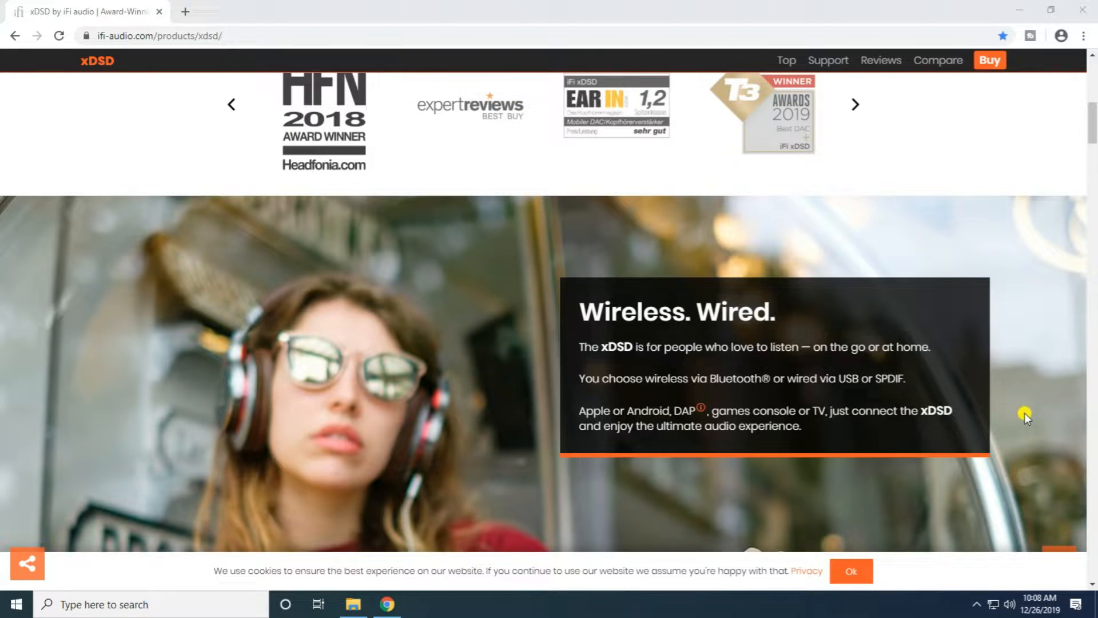
{"action": "left_click", "coordinate": [855, 104]}
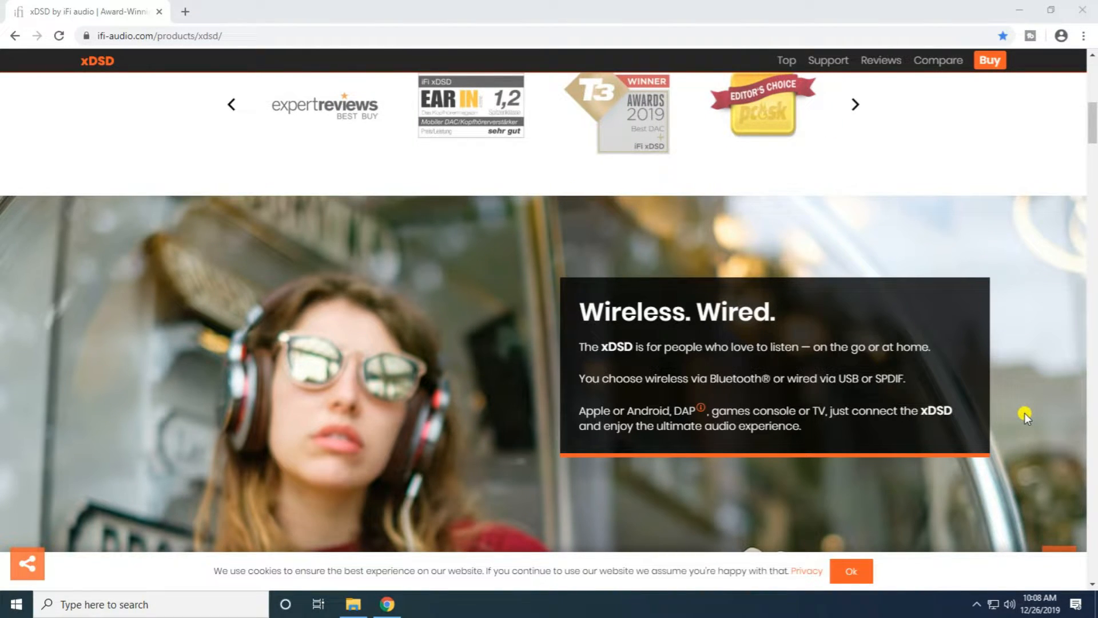
{"action": "left_click", "coordinate": [855, 104]}
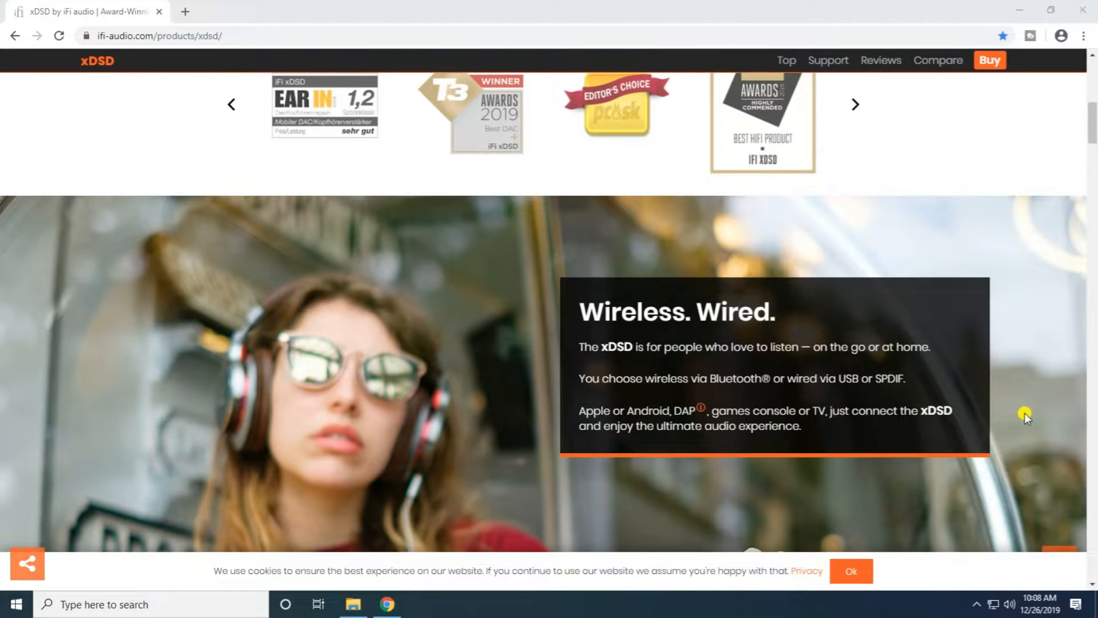
Scroll past the 'Wireless. Wired.' banner to the 'Hi-Res. Future-proof.' section
{"action": "scroll", "scroll_direction": "down", "scroll_amount": 3}
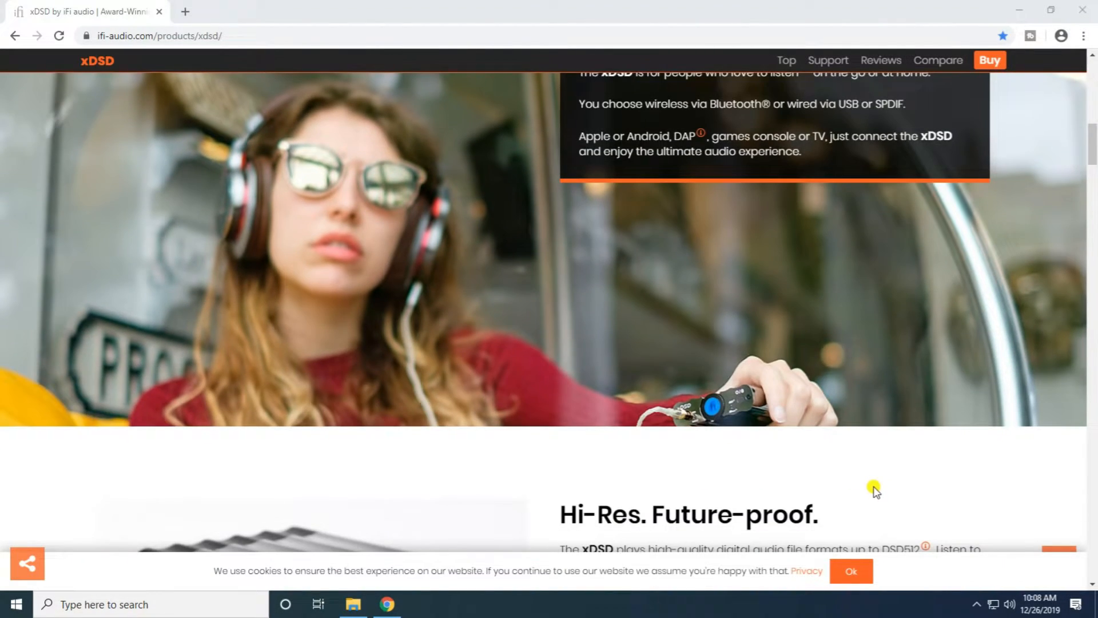
{"action": "scroll", "scroll_direction": "down", "scroll_amount": 3}
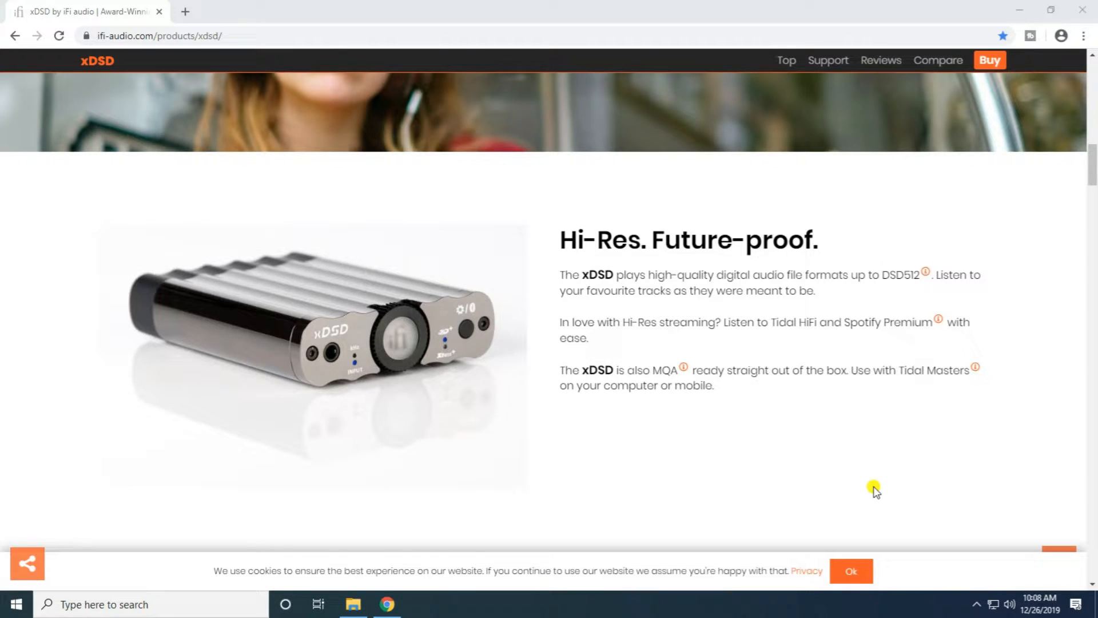
{"action": "mouse_move", "coordinate": [911, 492]}
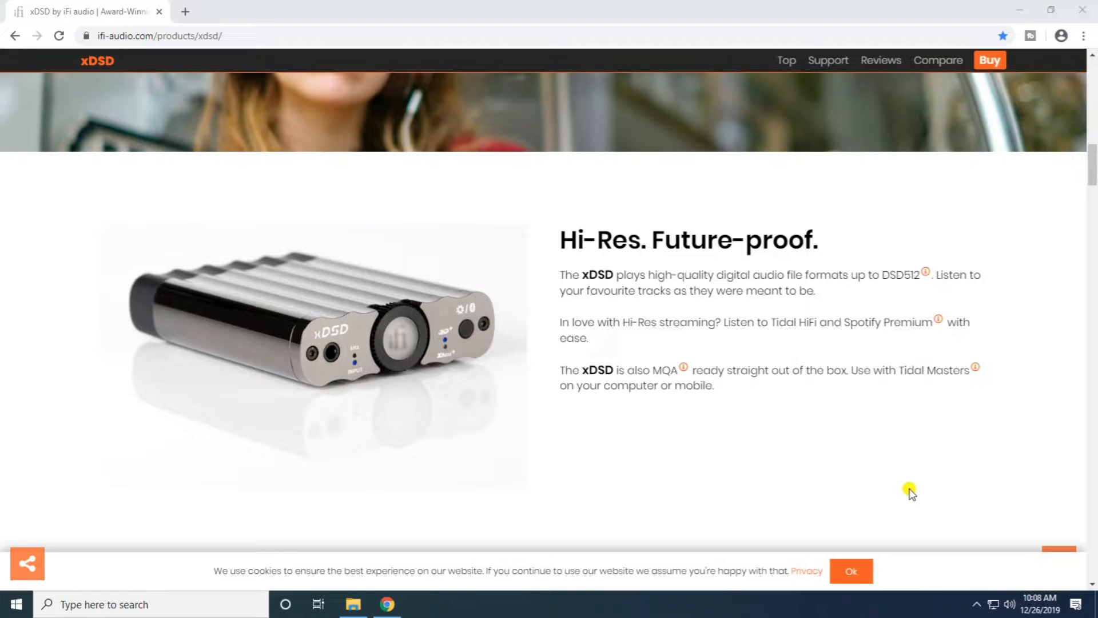
Scroll through 'Bluetooth freedom' until the 'Superior sonics' section appears
{"action": "scroll", "scroll_direction": "down", "scroll_amount": 3}
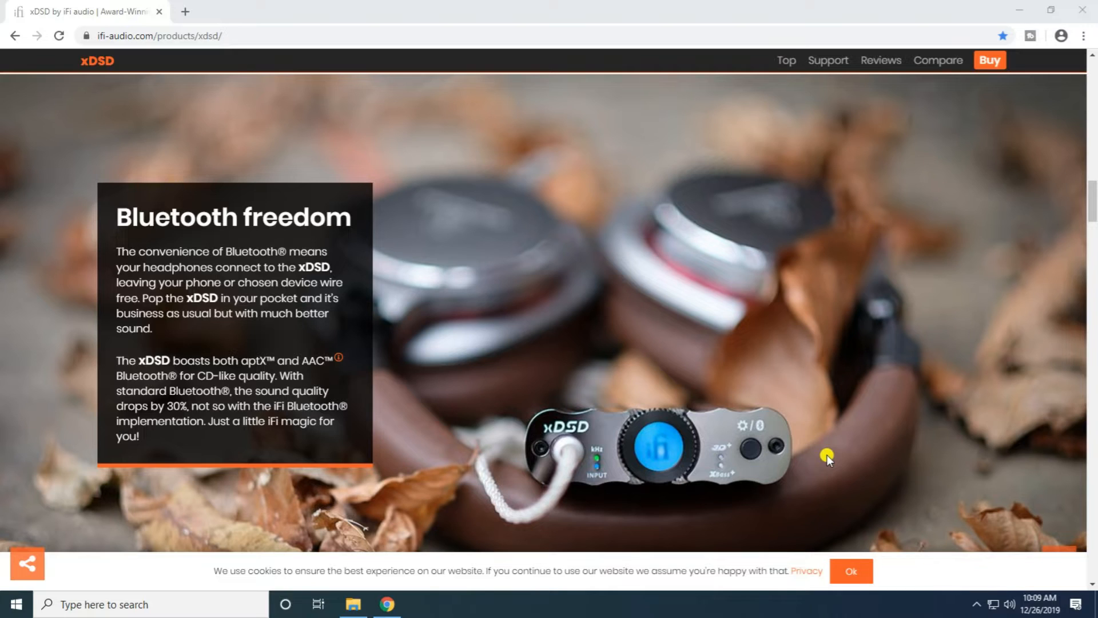
{"action": "mouse_move", "coordinate": [1096, 385]}
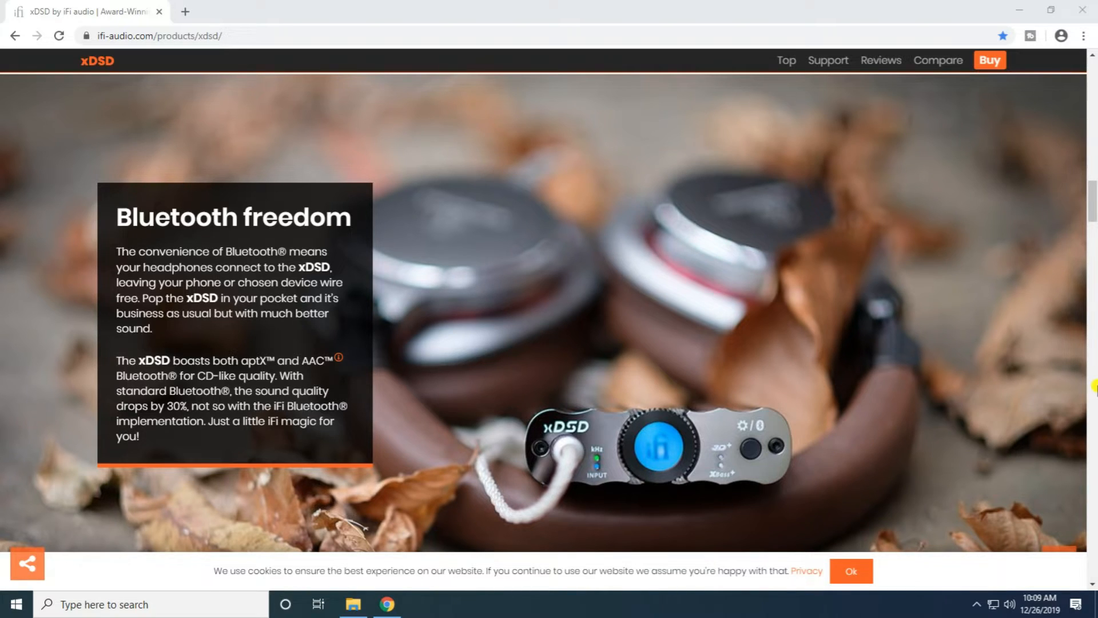
{"action": "mouse_move", "coordinate": [666, 503]}
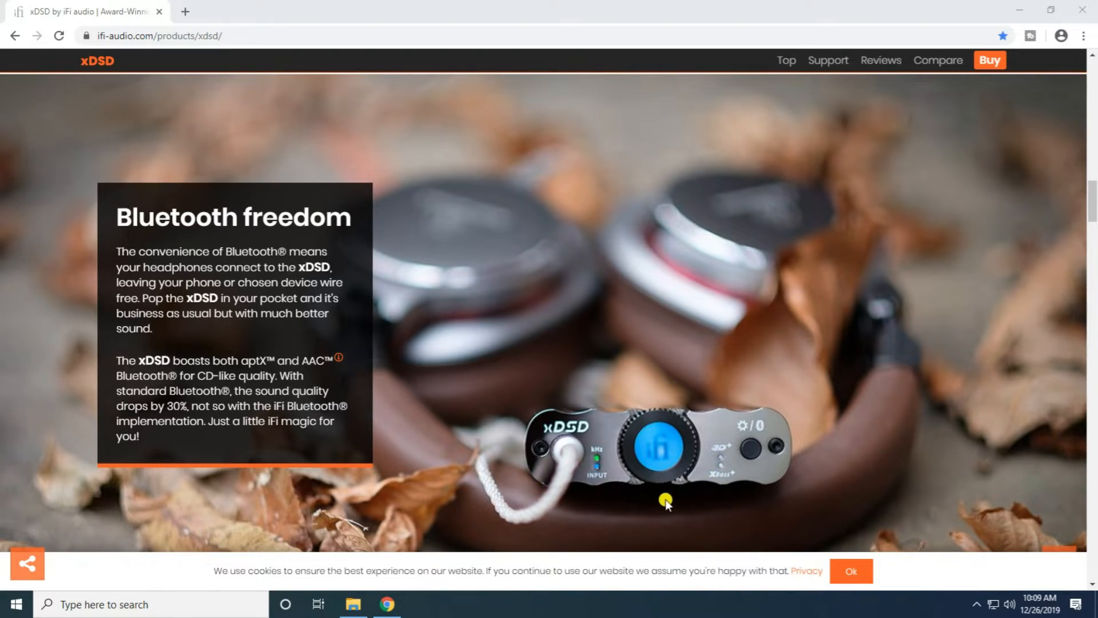
{"action": "scroll", "scroll_direction": "down", "scroll_amount": 3}
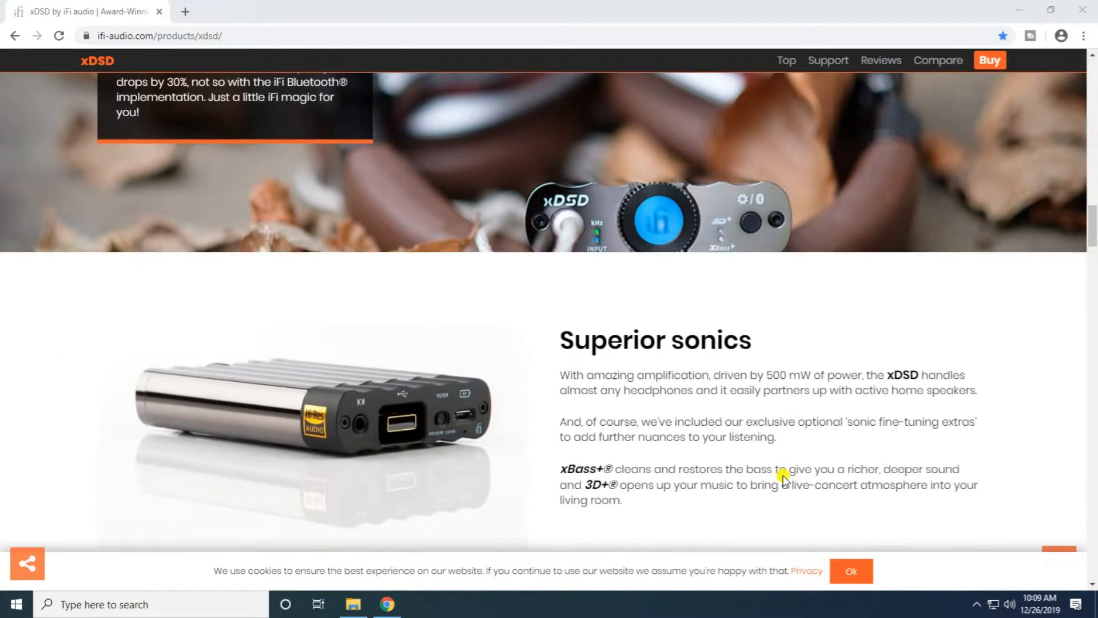
Scroll past 'Superior sonics' and 'Perfectly balanced' to the 'Smart. Stylish.' section
{"action": "scroll", "scroll_direction": "down", "scroll_amount": 3}
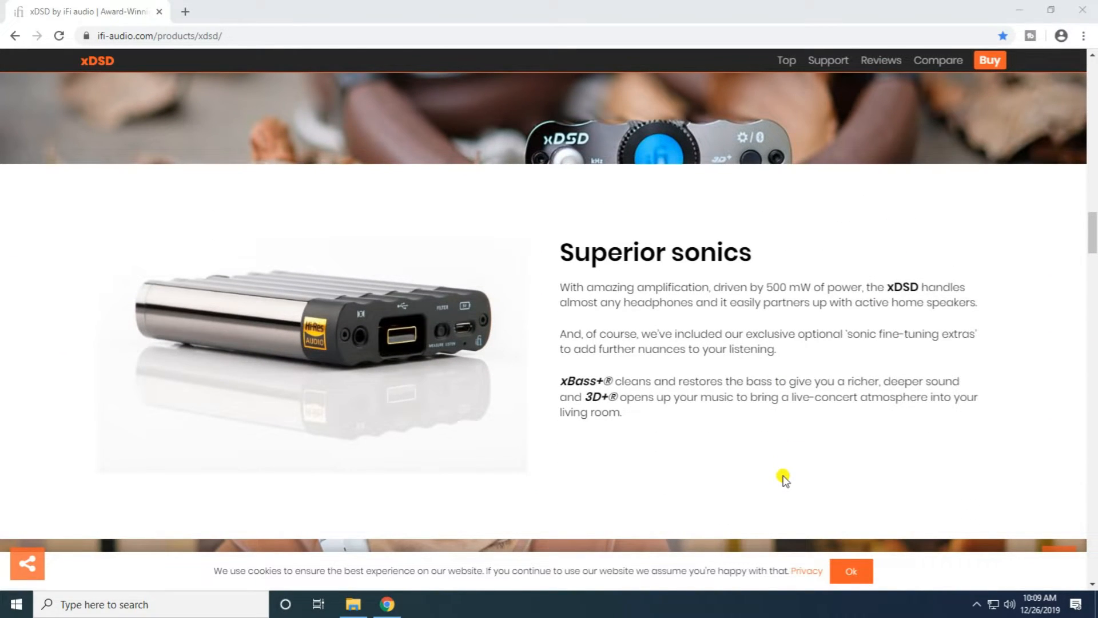
{"action": "mouse_move", "coordinate": [685, 465]}
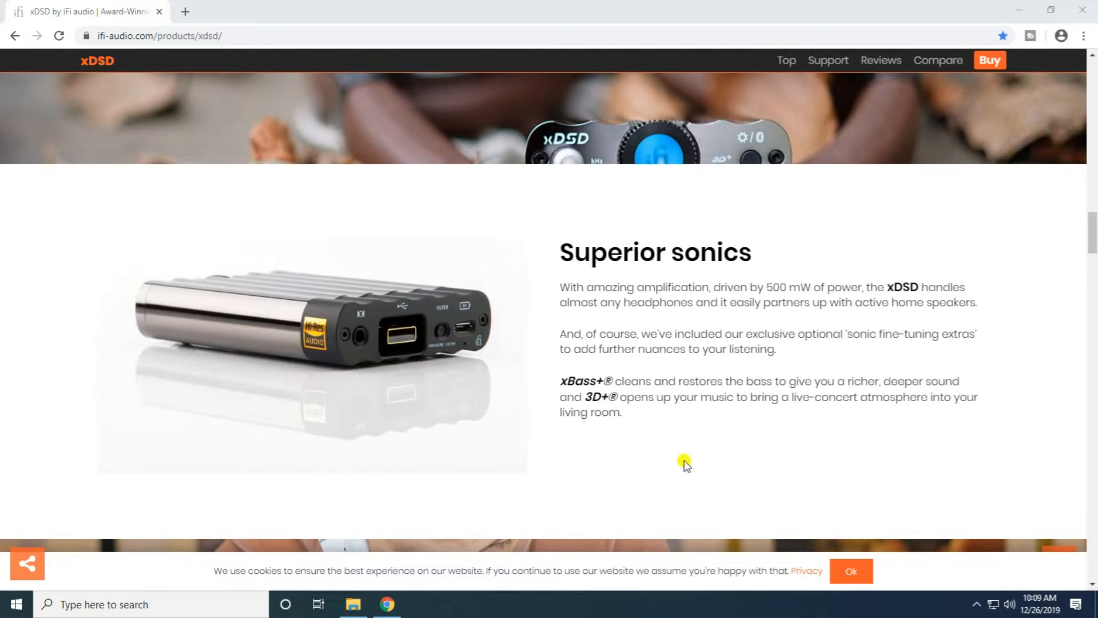
{"action": "mouse_move", "coordinate": [731, 441]}
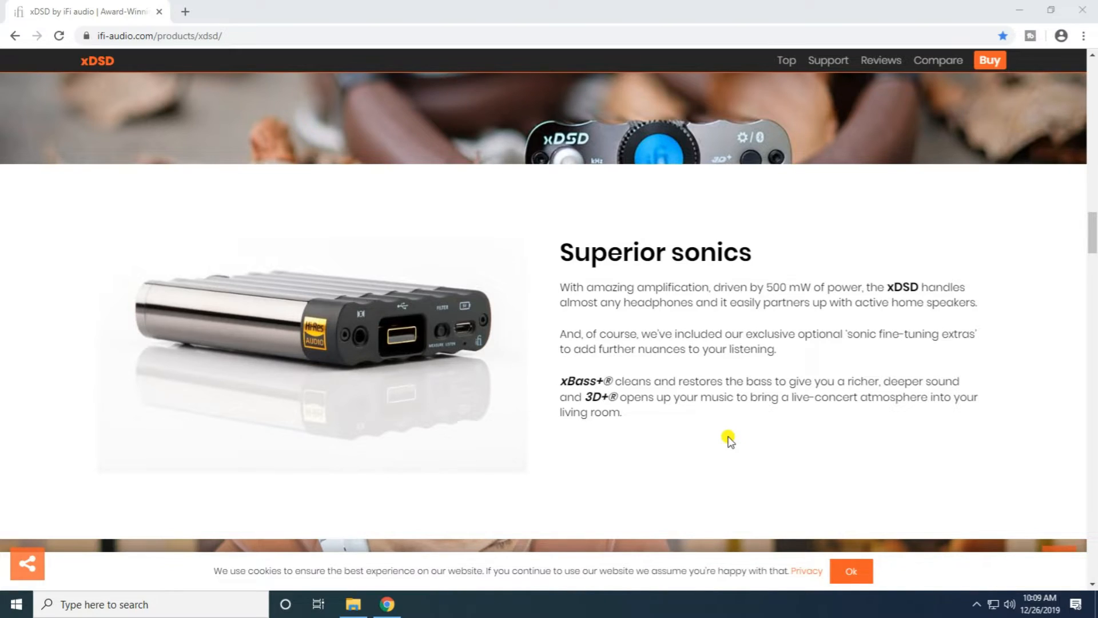
{"action": "mouse_move", "coordinate": [890, 446]}
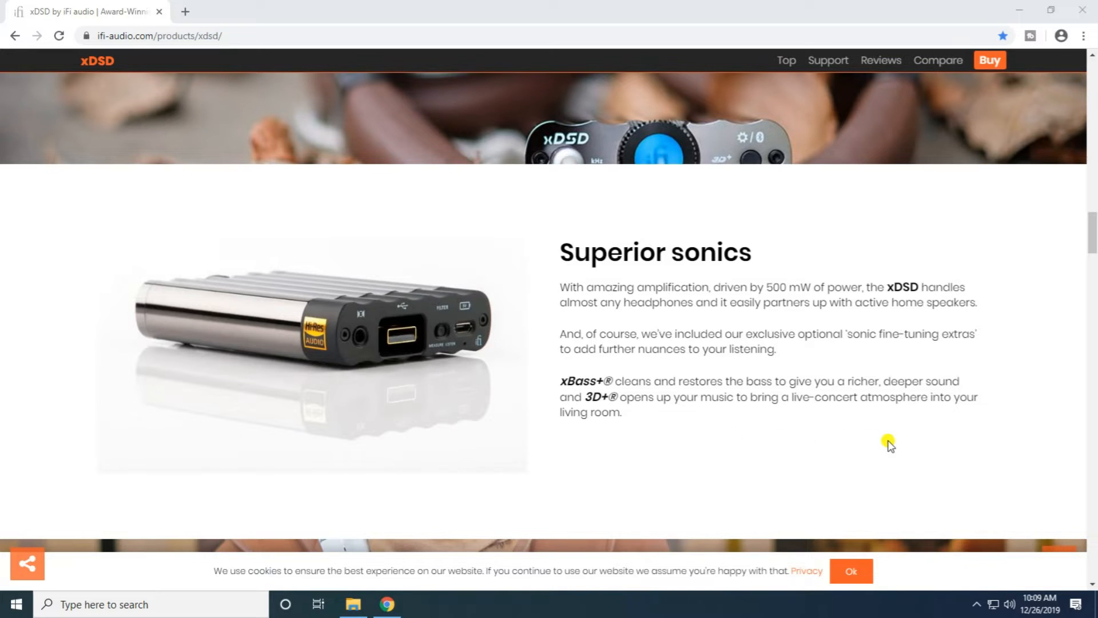
{"action": "scroll", "scroll_direction": "down", "scroll_amount": 3}
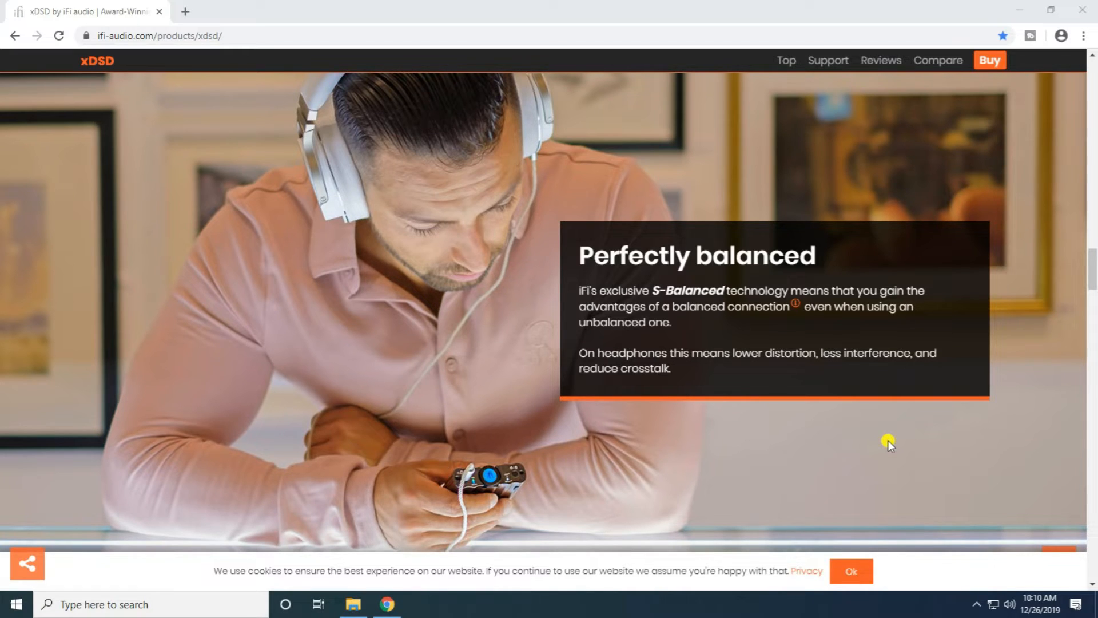
{"action": "scroll", "scroll_direction": "down", "scroll_amount": 3}
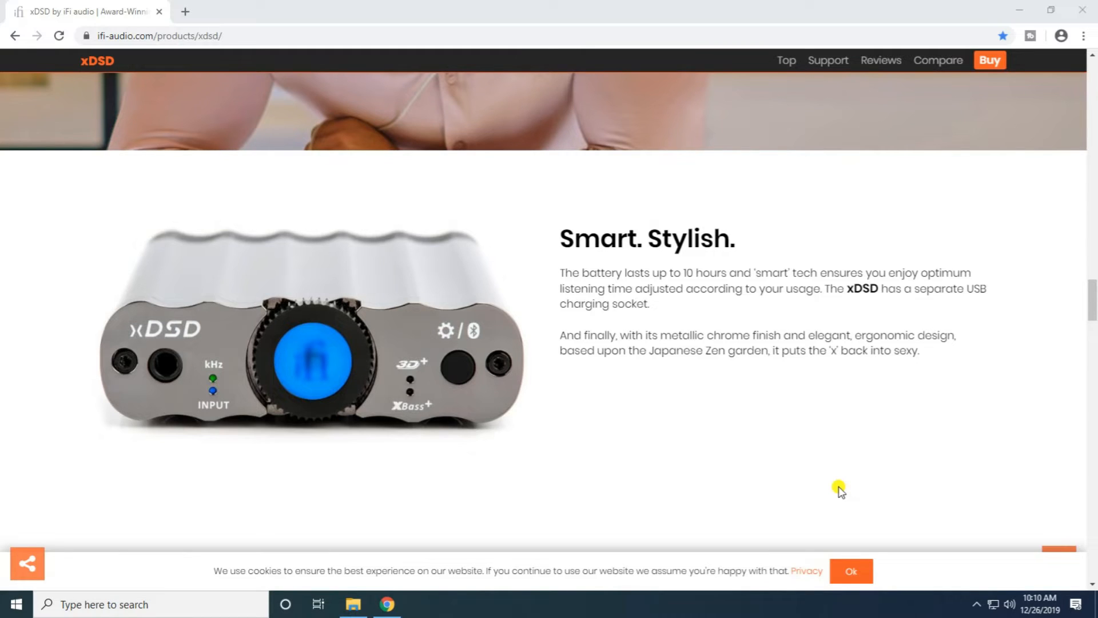
{"action": "mouse_move", "coordinate": [341, 479]}
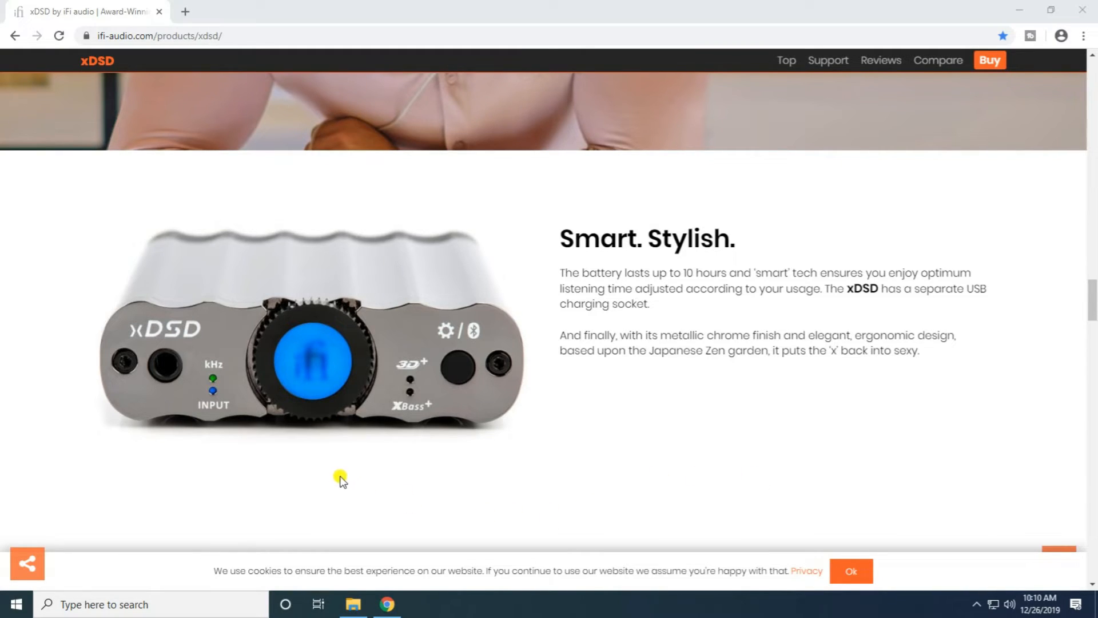
{"action": "mouse_move", "coordinate": [371, 496]}
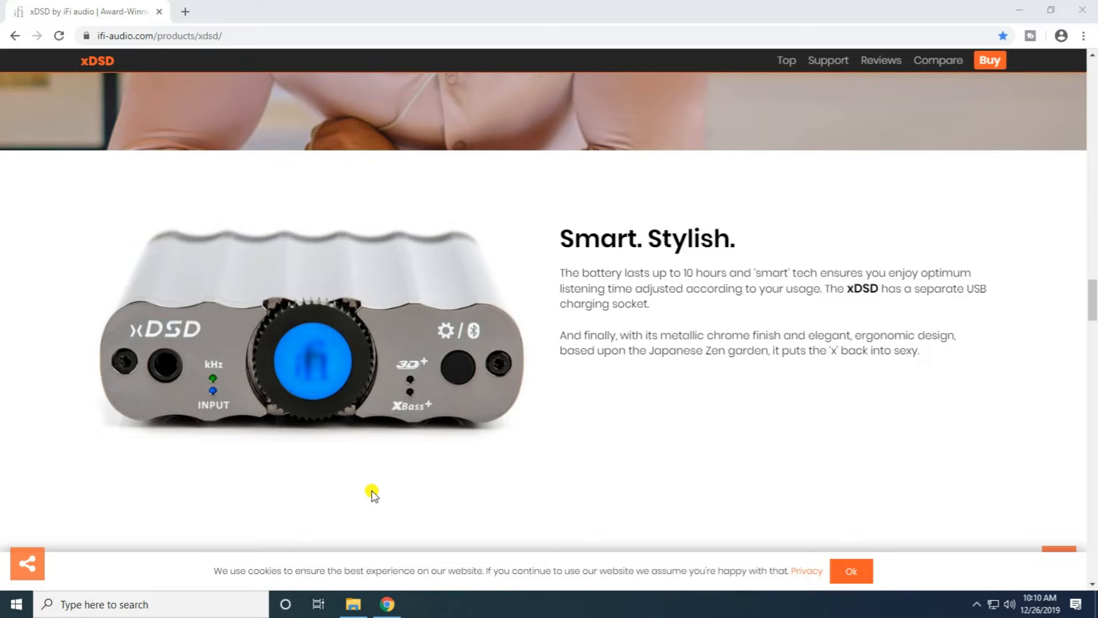
{"action": "mouse_move", "coordinate": [309, 375]}
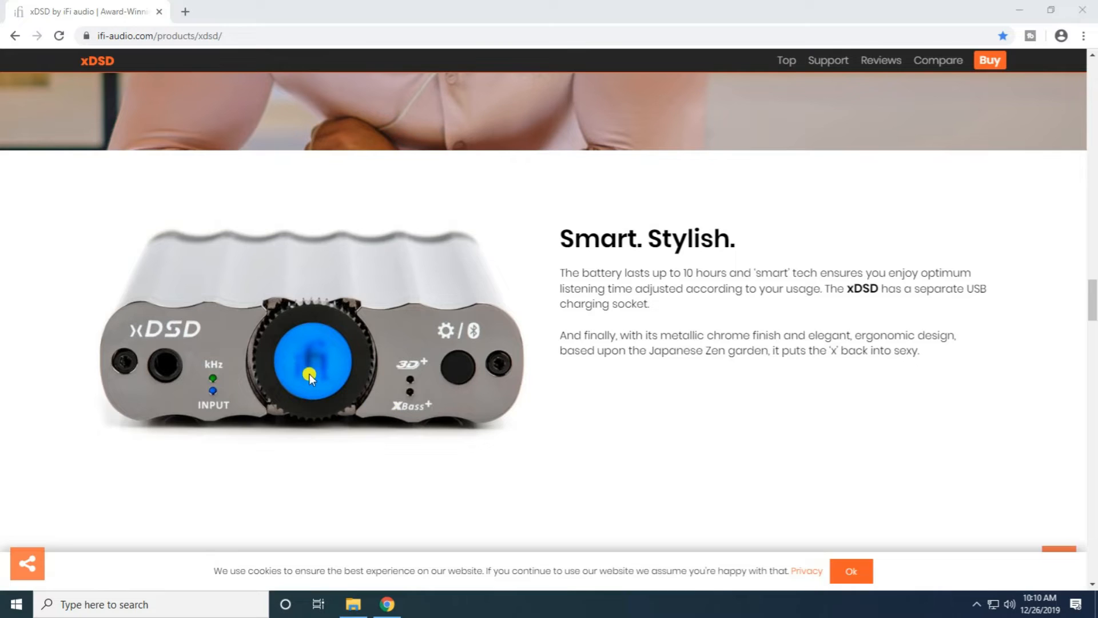
Scroll down to the Burr-Brown True Native and MQA feature list
{"action": "scroll", "scroll_direction": "down", "scroll_amount": 3}
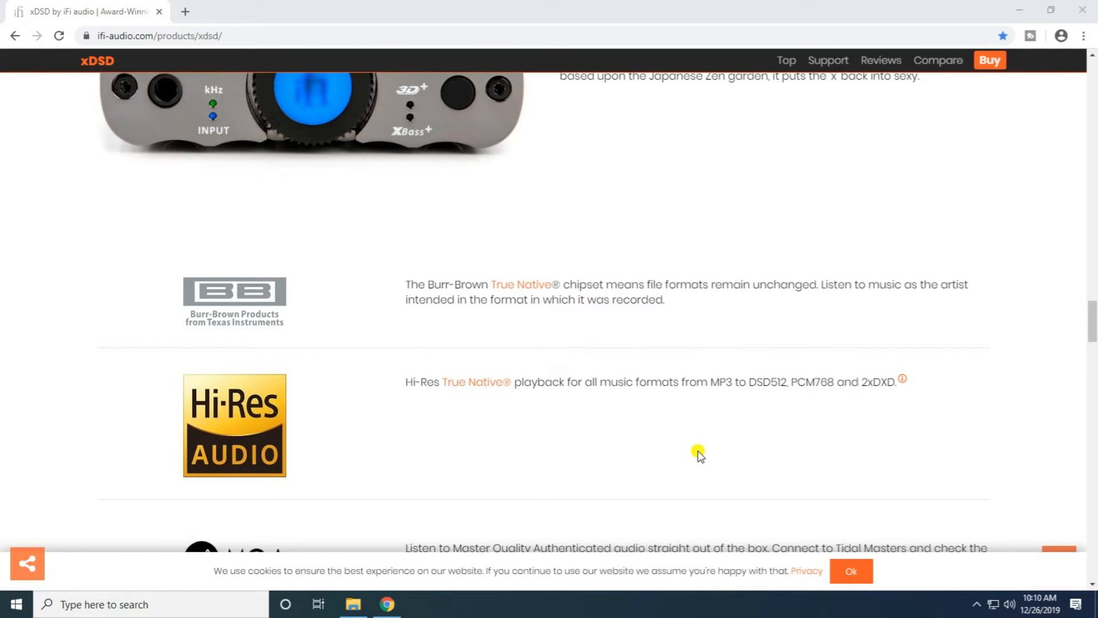
Scroll through the feature list and photo gallery to the Support specifications table
{"action": "scroll", "scroll_direction": "down", "scroll_amount": 3}
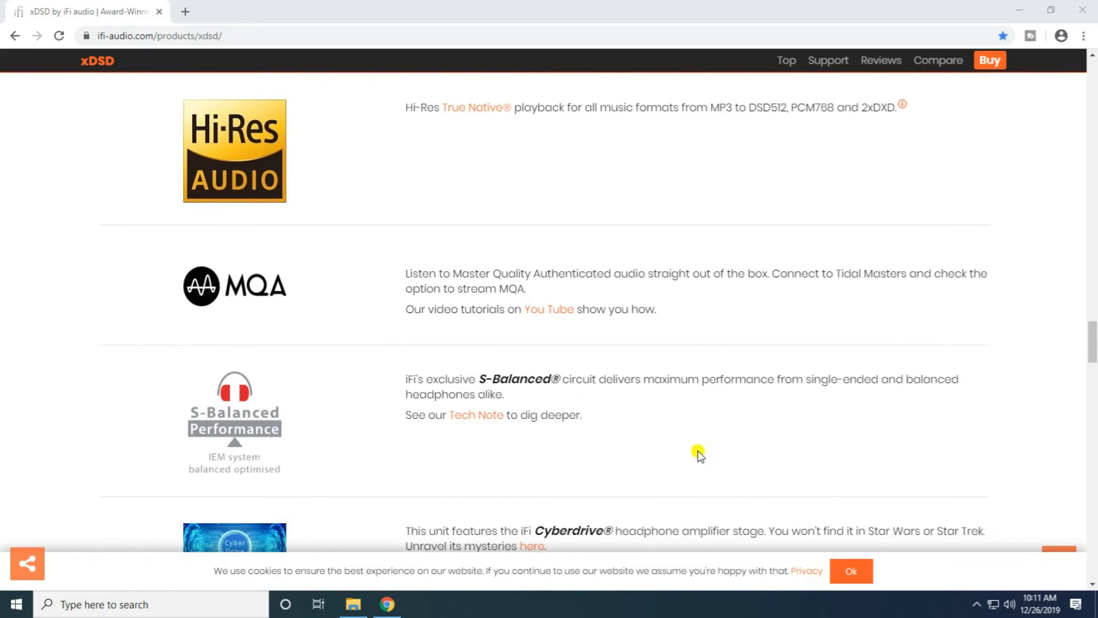
{"action": "scroll", "scroll_direction": "down", "scroll_amount": 3}
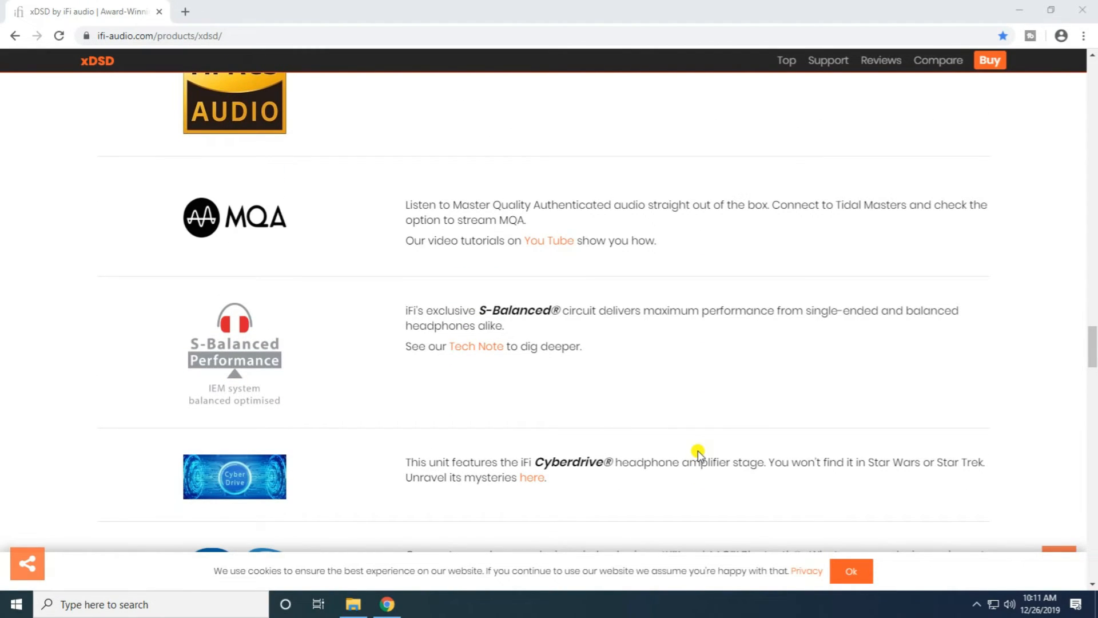
{"action": "scroll", "scroll_direction": "down", "scroll_amount": 3}
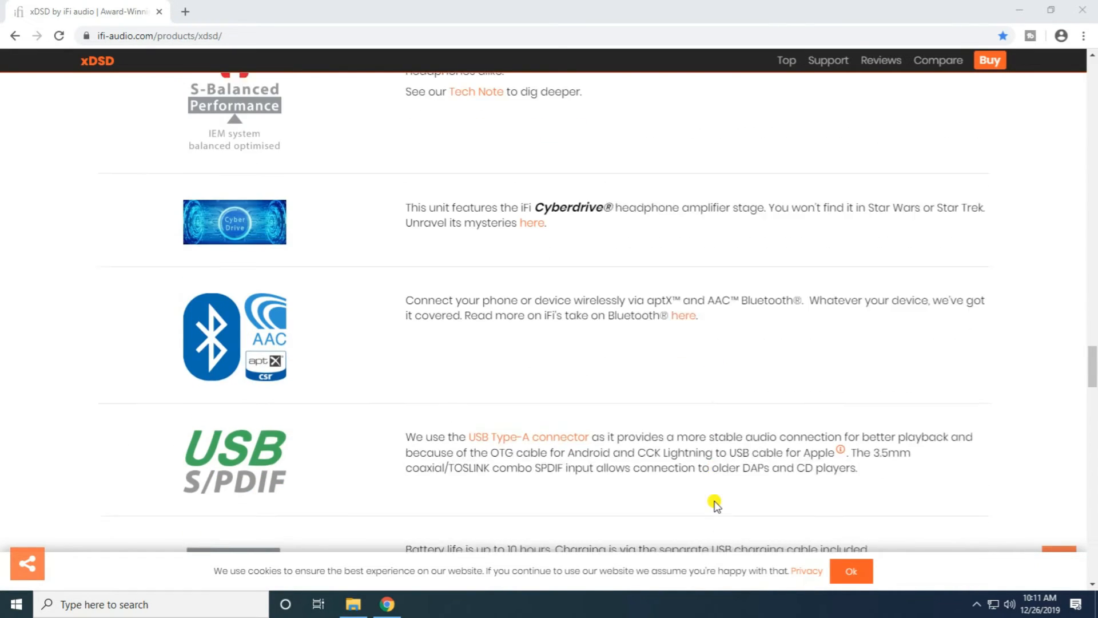
{"action": "scroll", "scroll_direction": "down", "scroll_amount": 3}
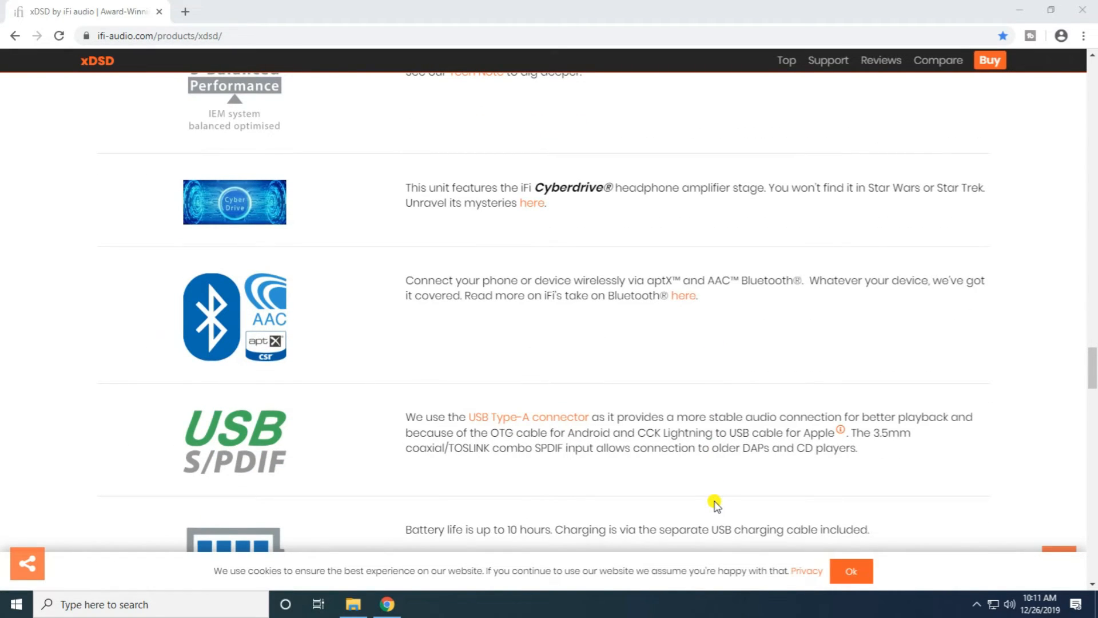
{"action": "scroll", "scroll_direction": "down", "scroll_amount": 3}
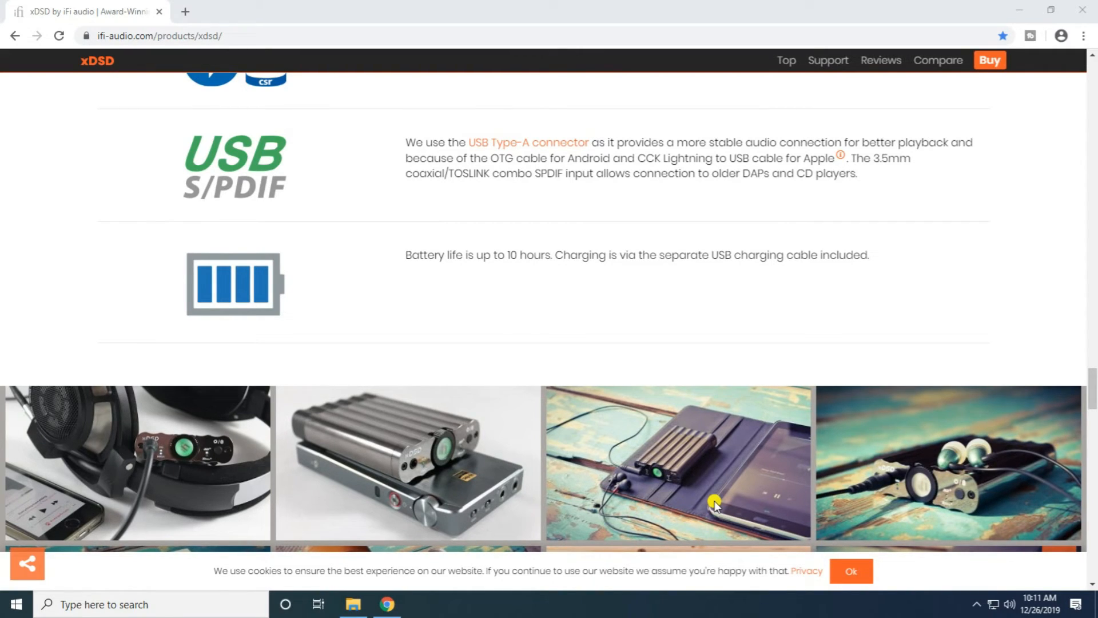
{"action": "scroll", "scroll_direction": "down", "scroll_amount": 3}
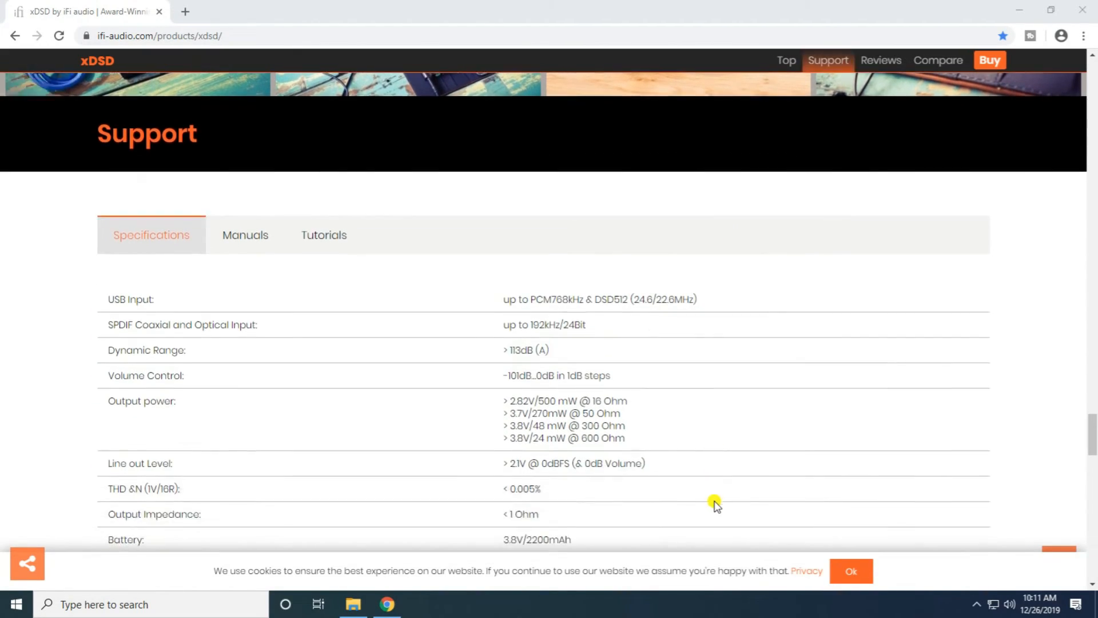
{"action": "scroll", "scroll_direction": "down", "scroll_amount": 3}
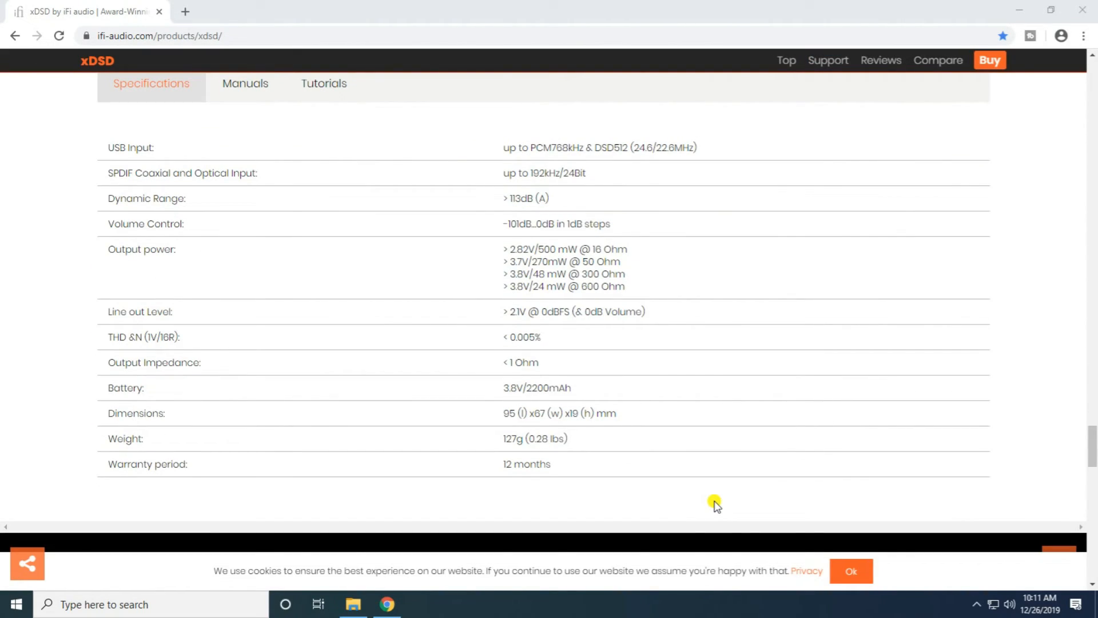